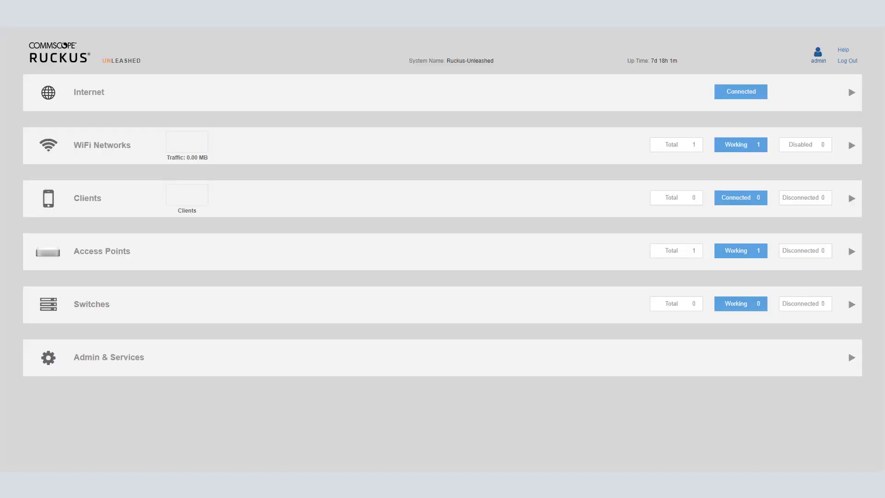
mouse_move(560, 115)
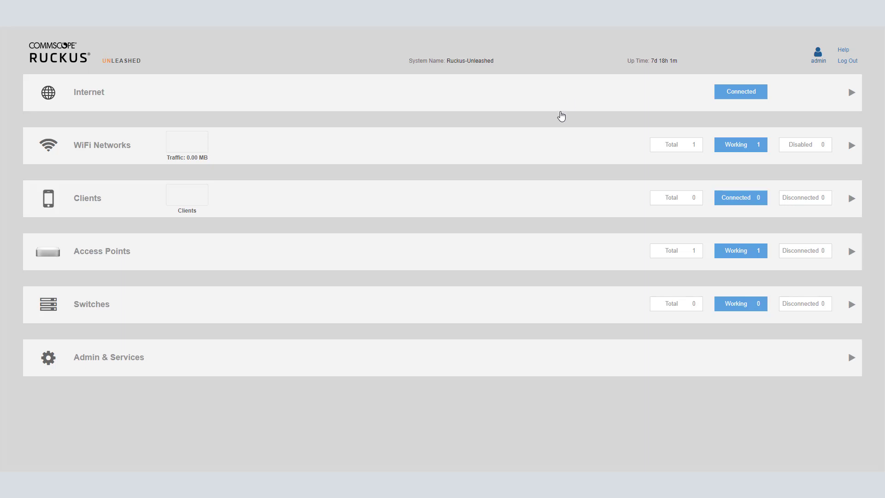
mouse_move(852, 251)
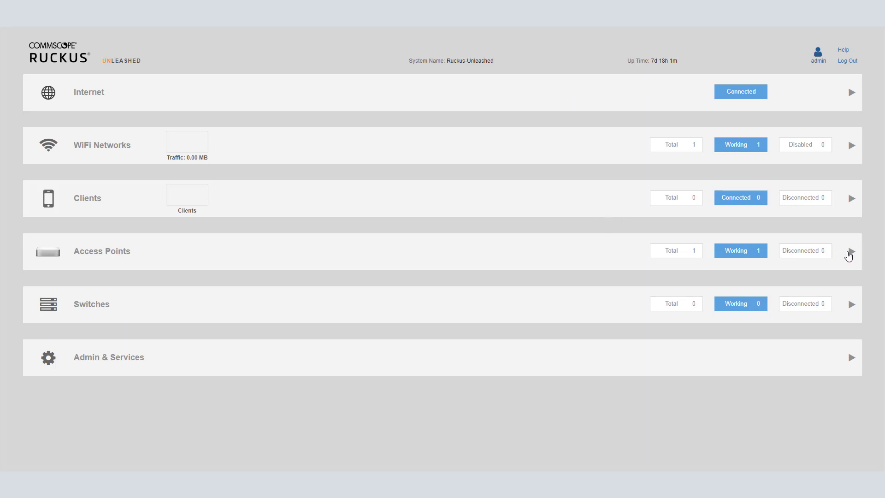
mouse_move(851, 259)
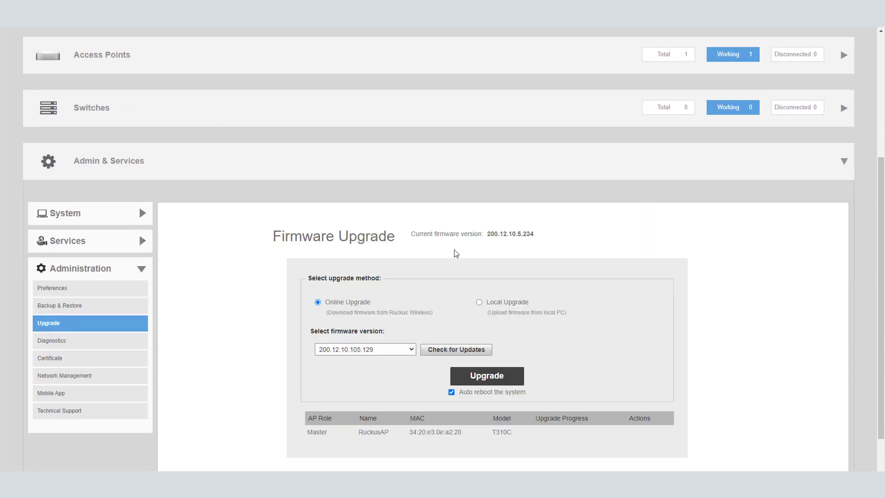
mouse_move(492, 244)
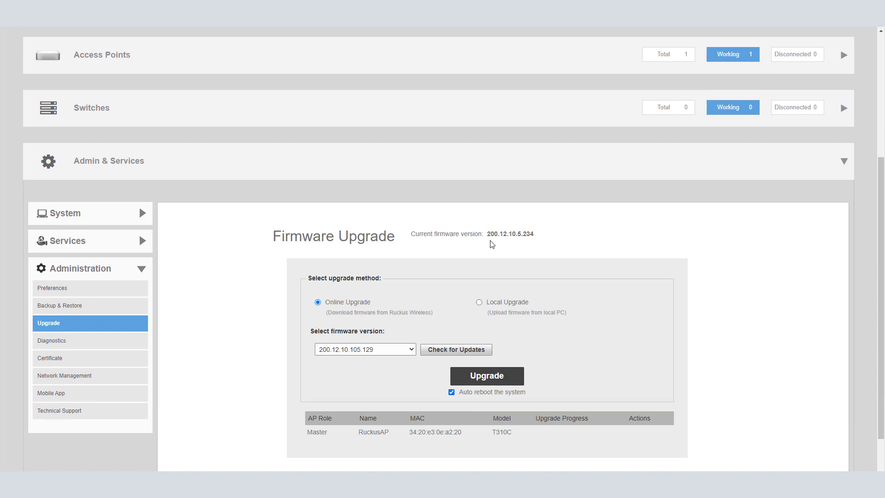
mouse_move(531, 255)
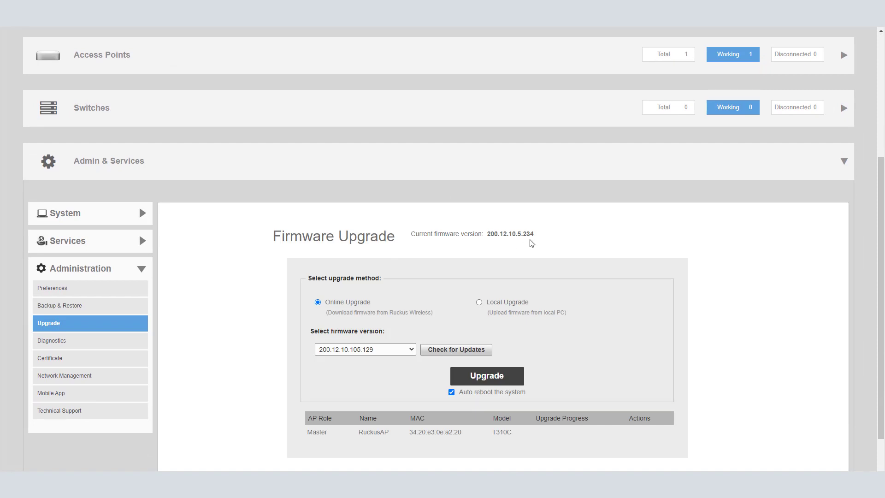
mouse_move(521, 250)
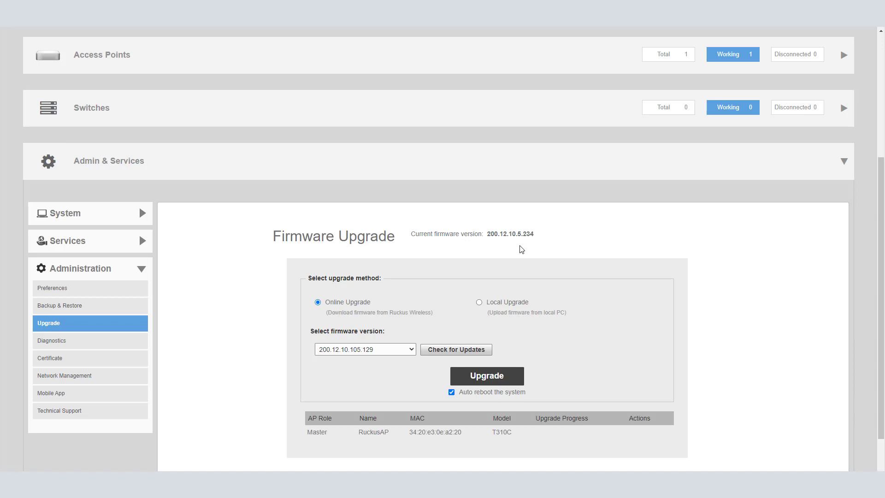
mouse_move(534, 263)
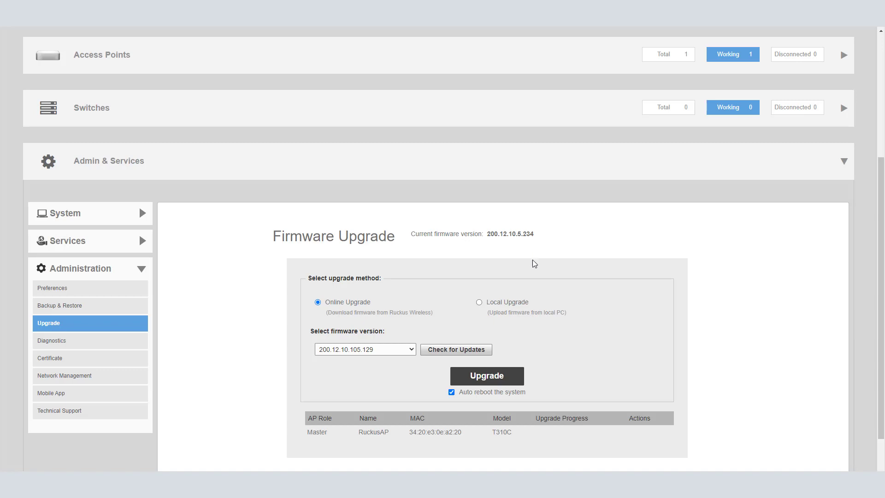
mouse_move(535, 254)
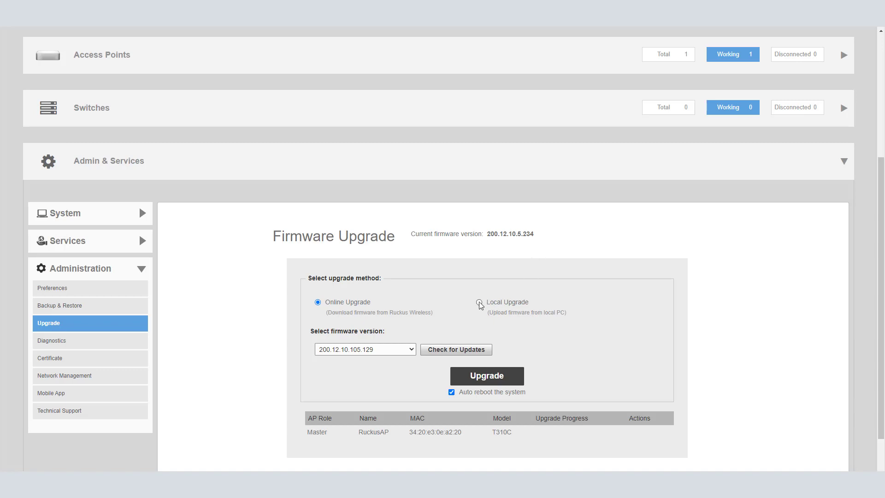
Switch to Local Upgrade and load 114.0.0.0.6565.bl7 from Downloads as the T310C image.
click(479, 302)
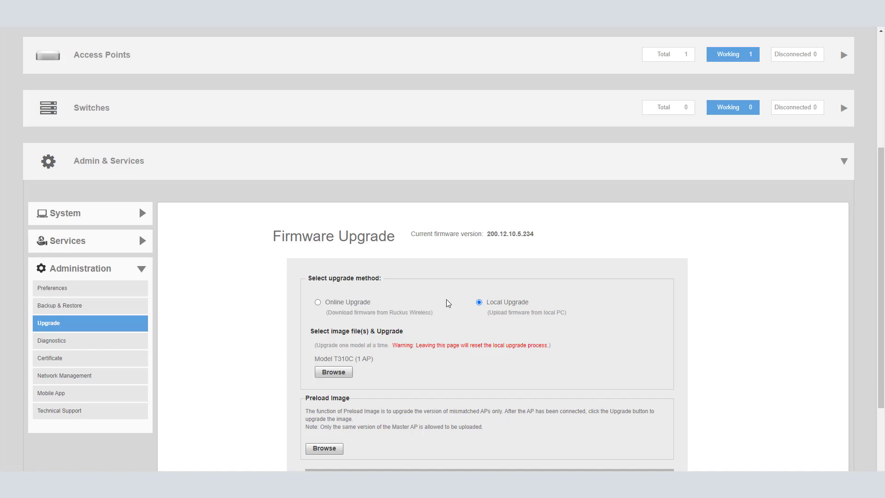
mouse_move(454, 306)
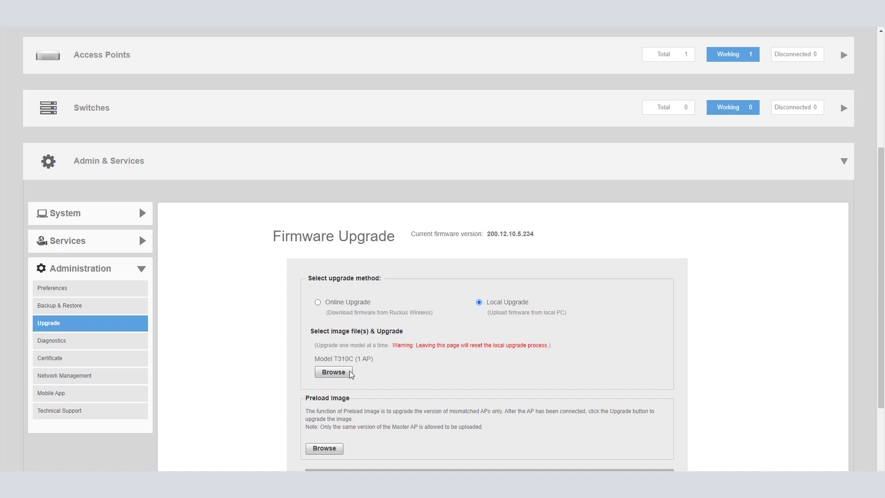
mouse_move(356, 369)
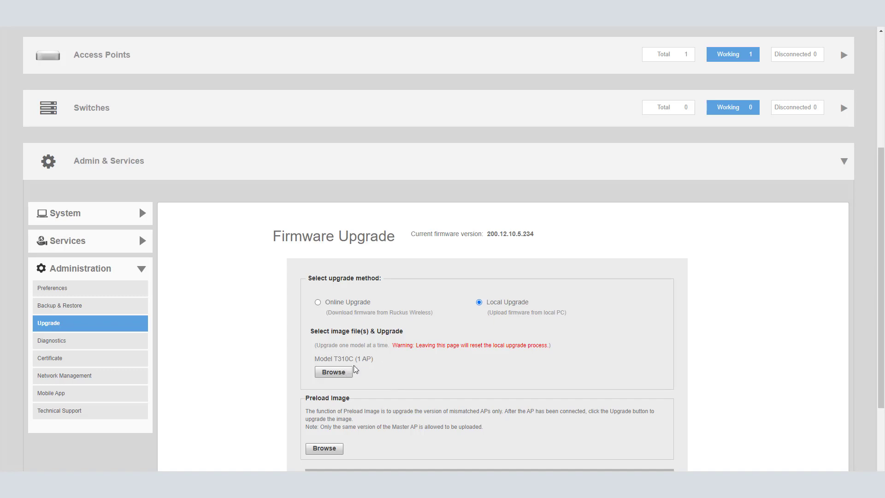
click(334, 372)
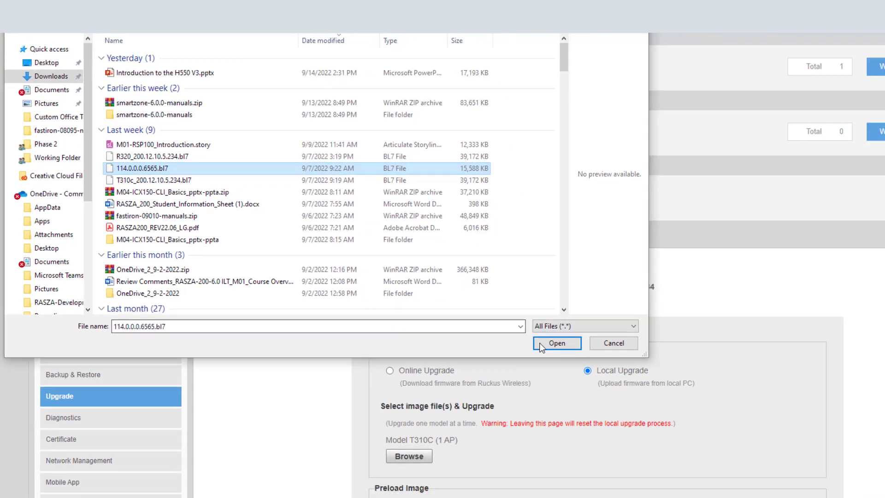
click(557, 343)
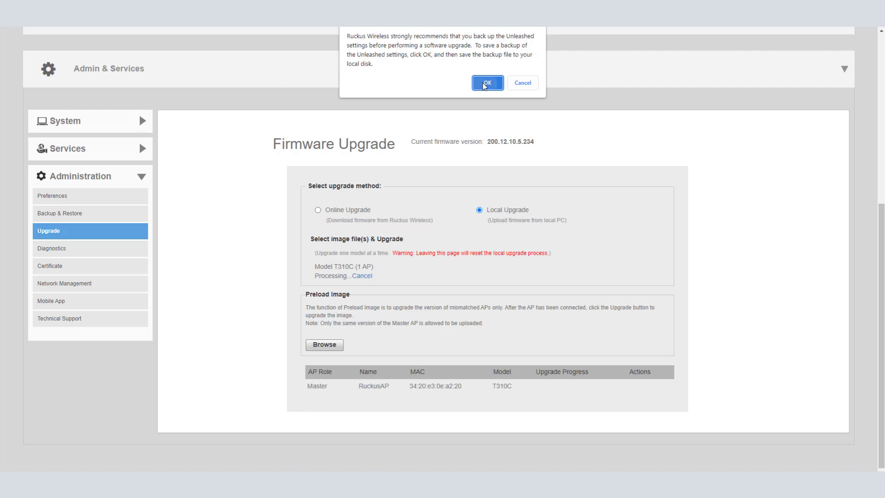
Accept the settings backup and start upgrading the T310C to firmware 114.0.0.0.6565.
click(487, 83)
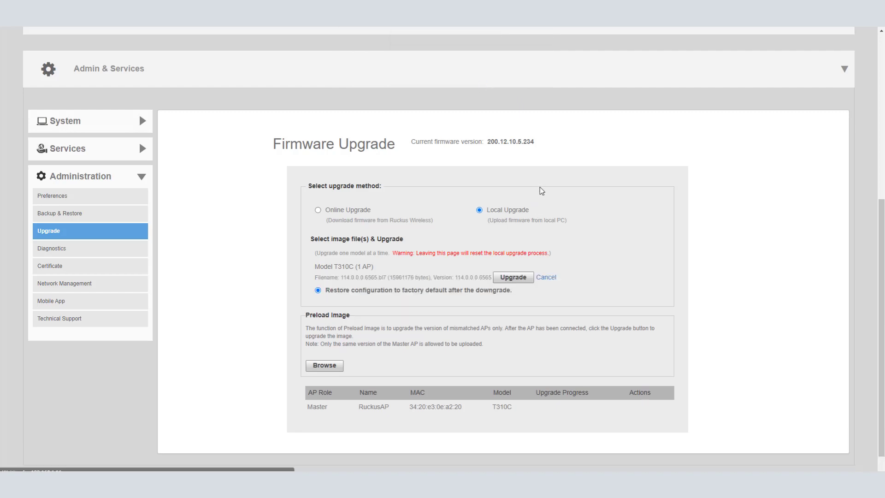
mouse_move(397, 288)
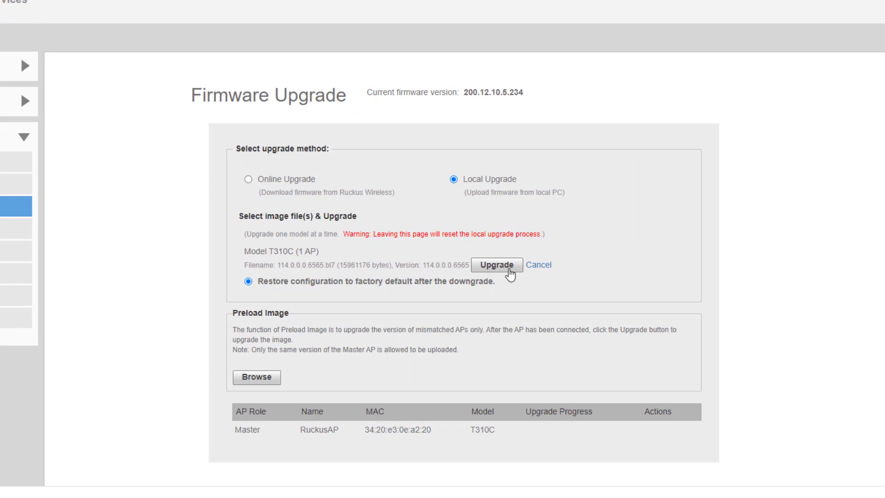
click(496, 265)
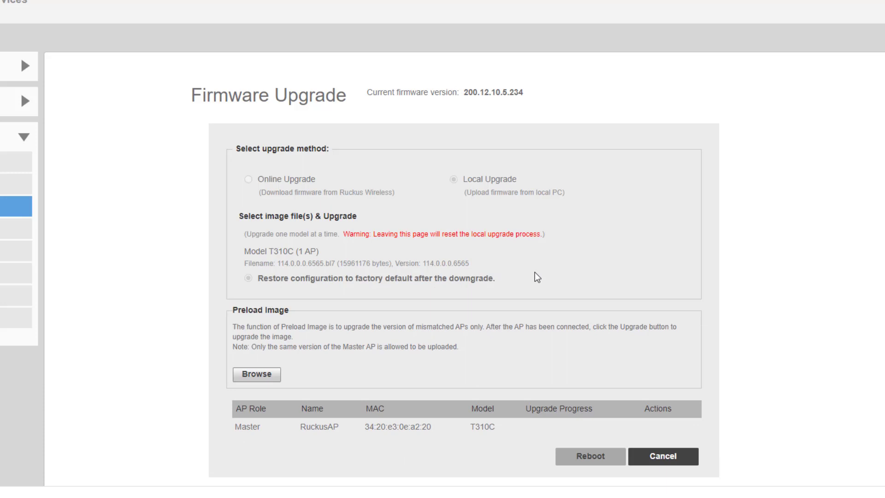
mouse_move(515, 412)
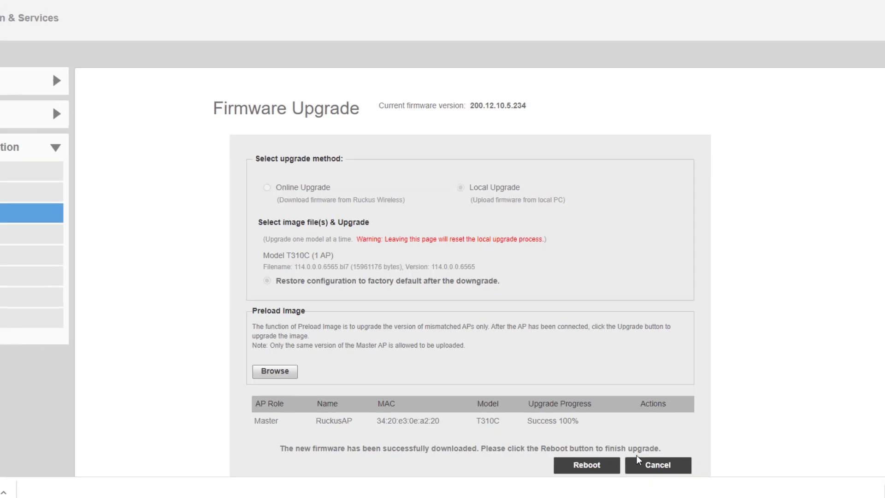
Reboot the AP, then log in to 192.168.1.11 as super with the default password.
click(587, 465)
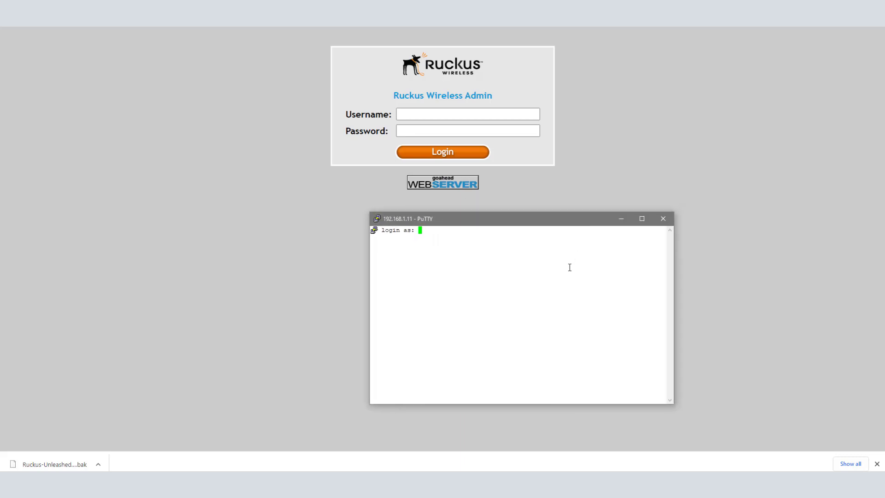
text(super)
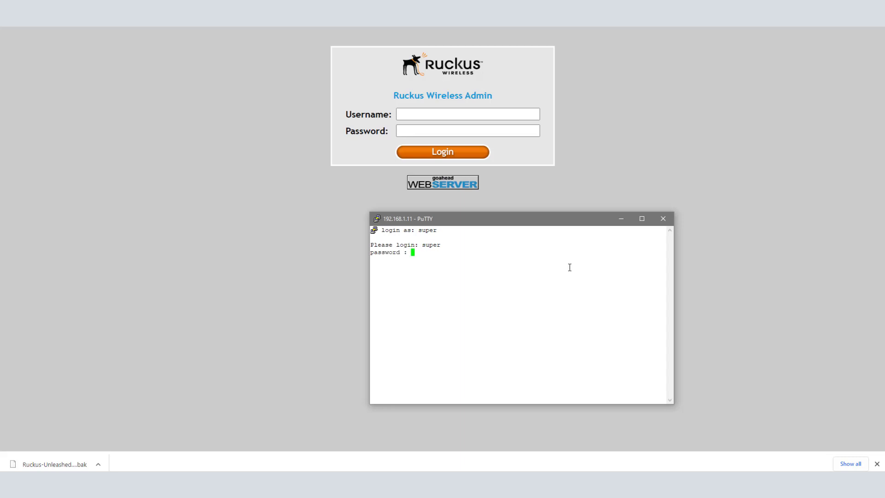
key(Enter)
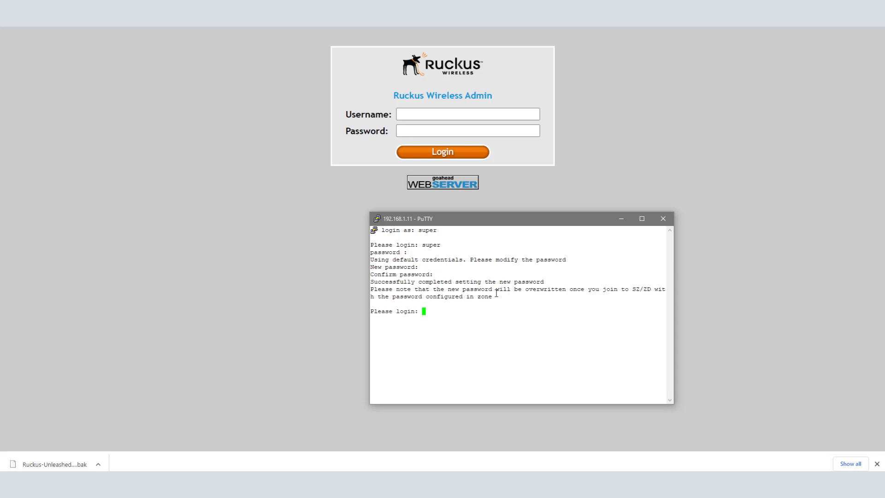
mouse_move(476, 221)
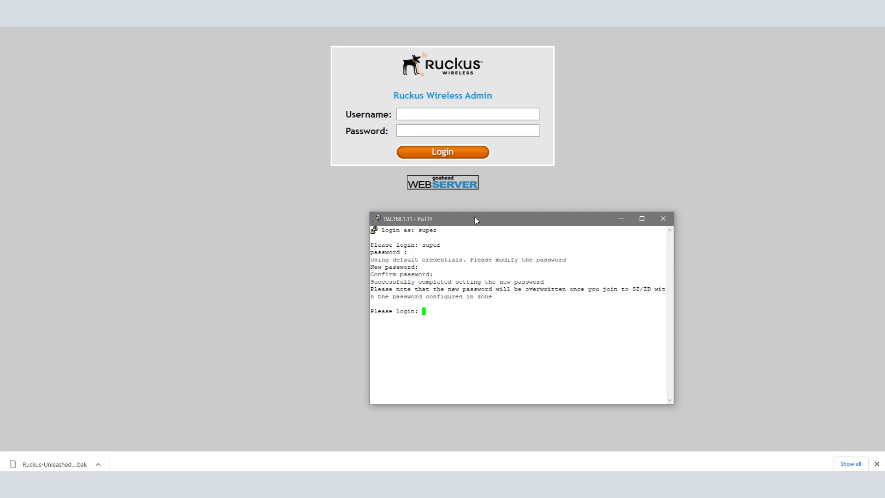
click(467, 114)
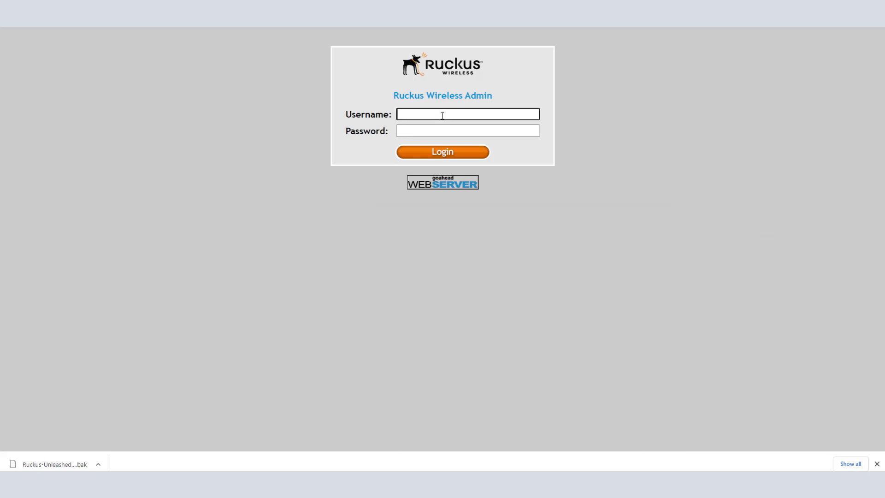
text(super)
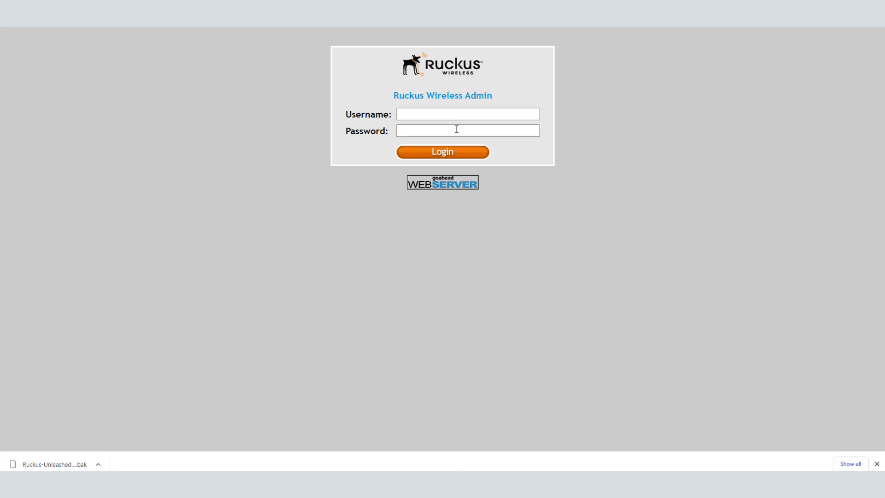
text(super)
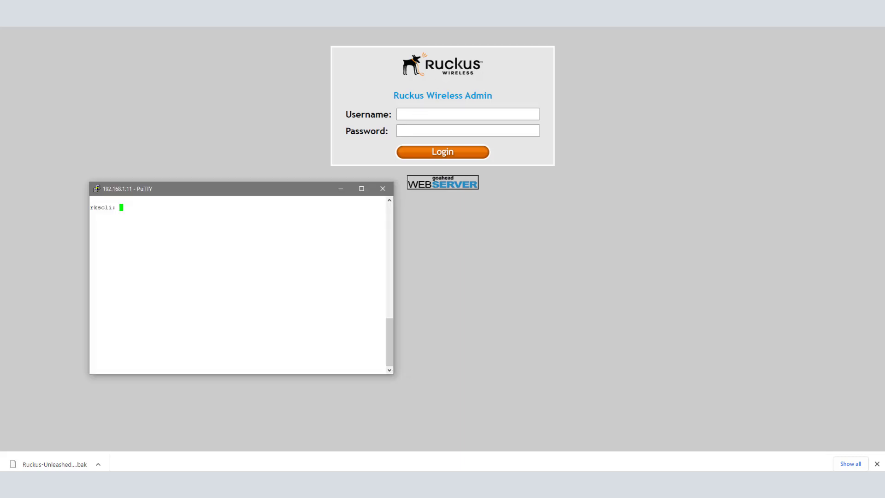
mouse_move(267, 250)
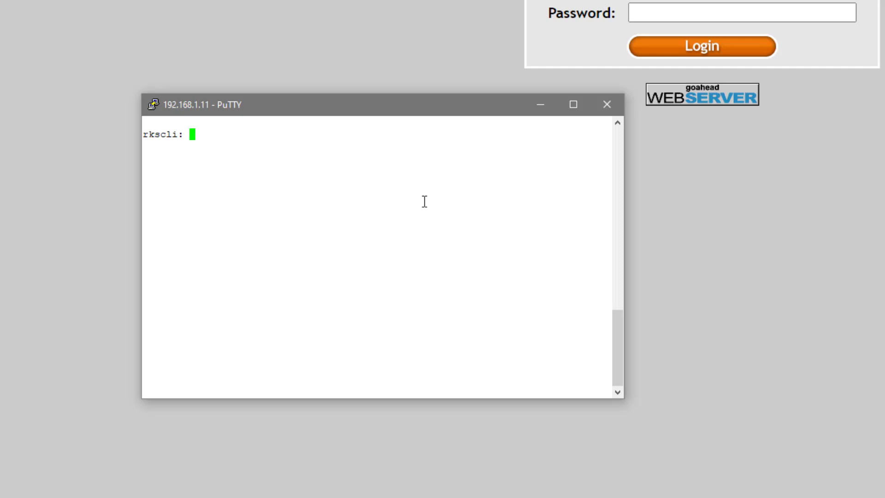
Check the SCG server, set it to 192.168.1.51, verify, and switch to SmartZone.
text(get)
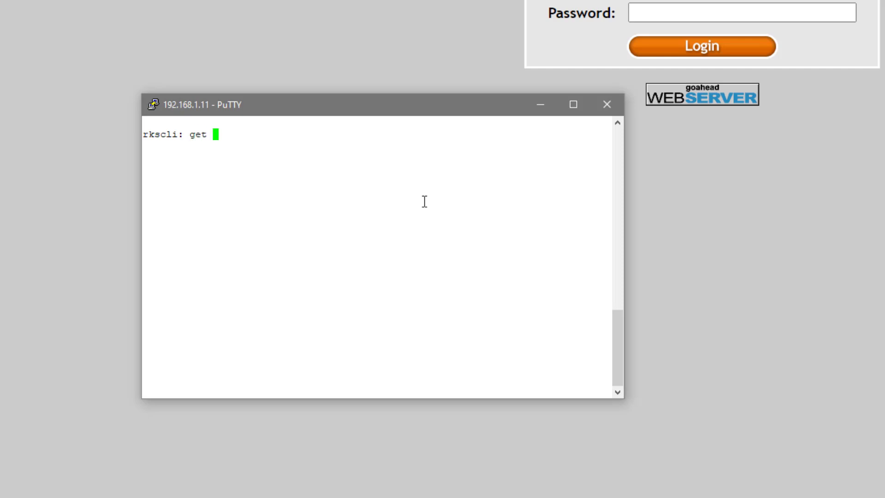
text(scg)
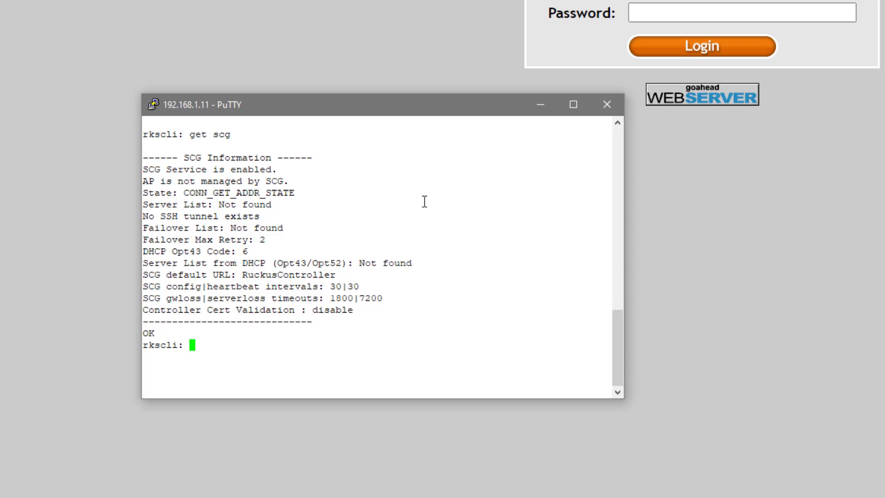
text(set scg)
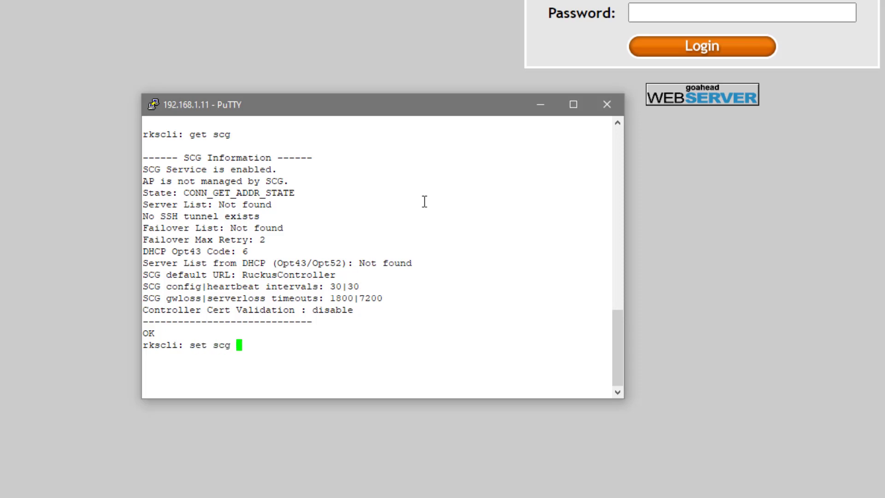
text(ip)
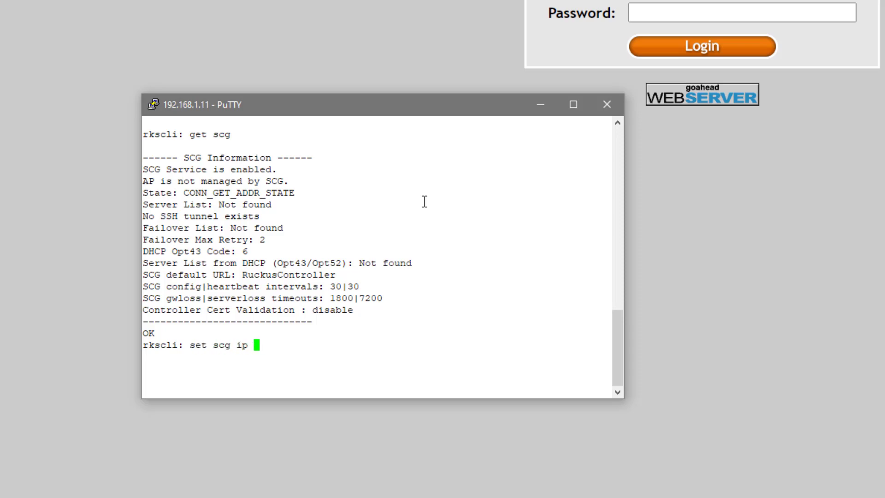
text(192.168.1.51)
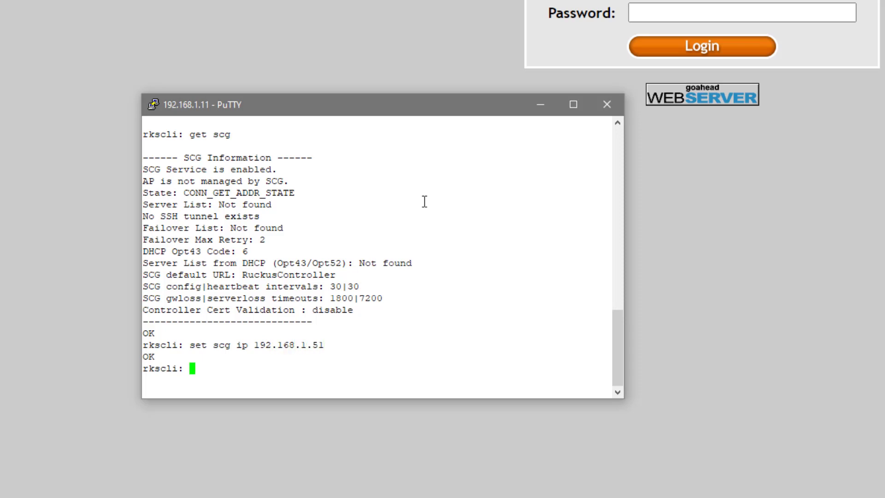
text(get scg)
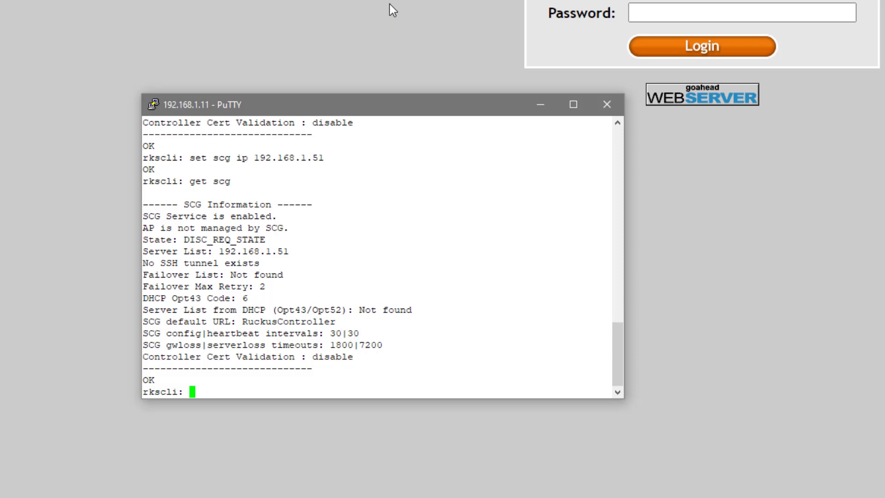
mouse_move(382, 32)
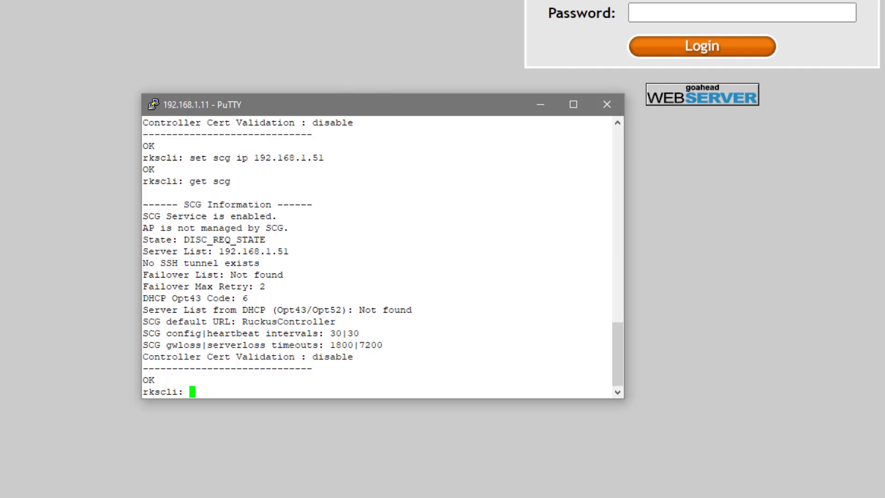
click(701, 47)
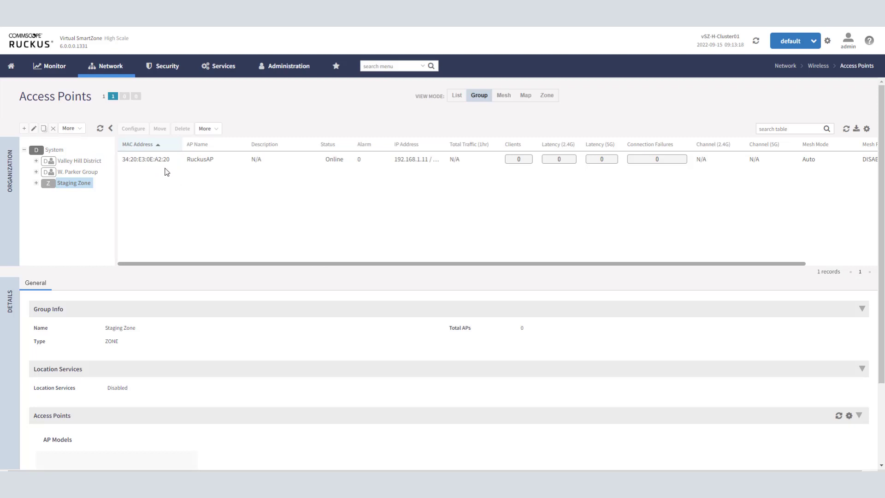
Select the RuckusAP row in the Staging Zone table to show its details.
click(200, 159)
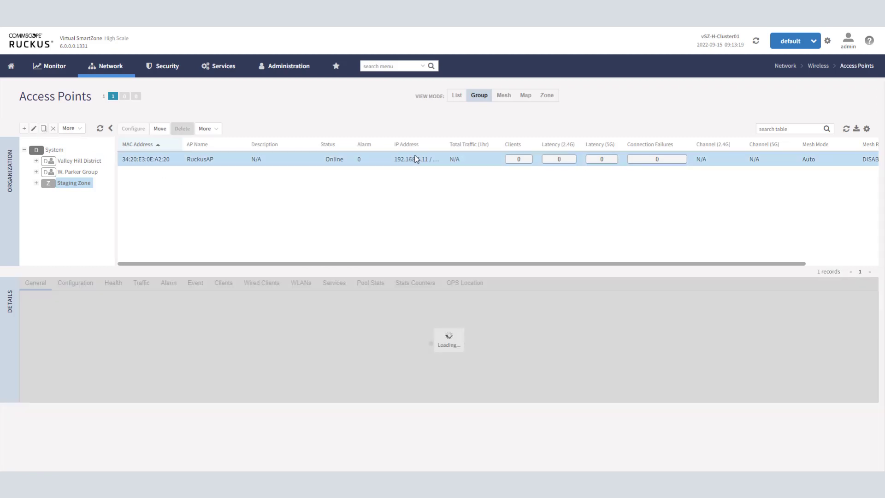
click(164, 163)
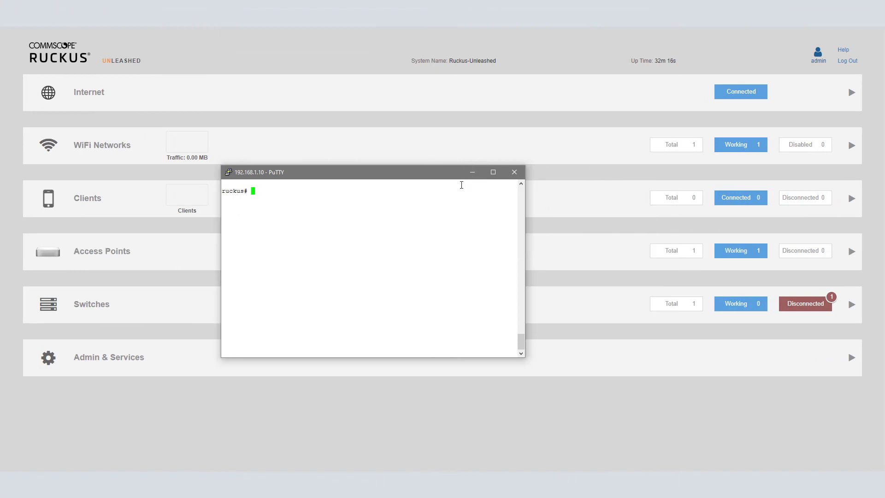
mouse_move(466, 204)
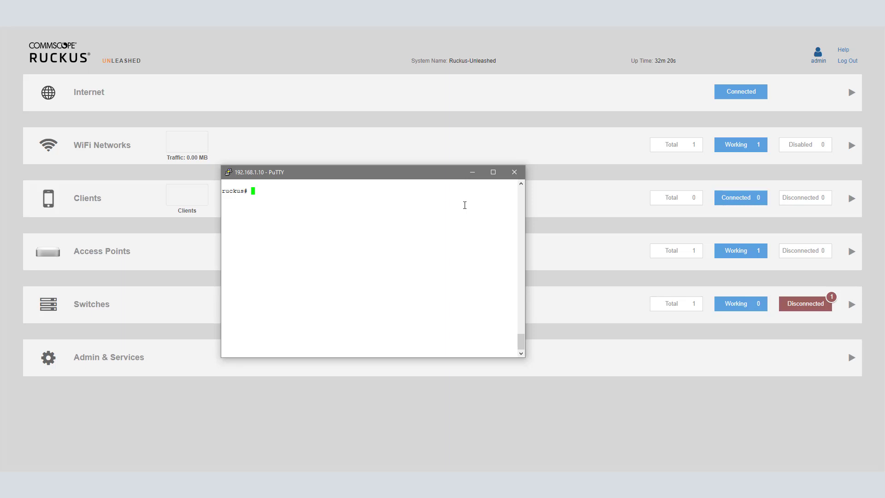
mouse_move(462, 211)
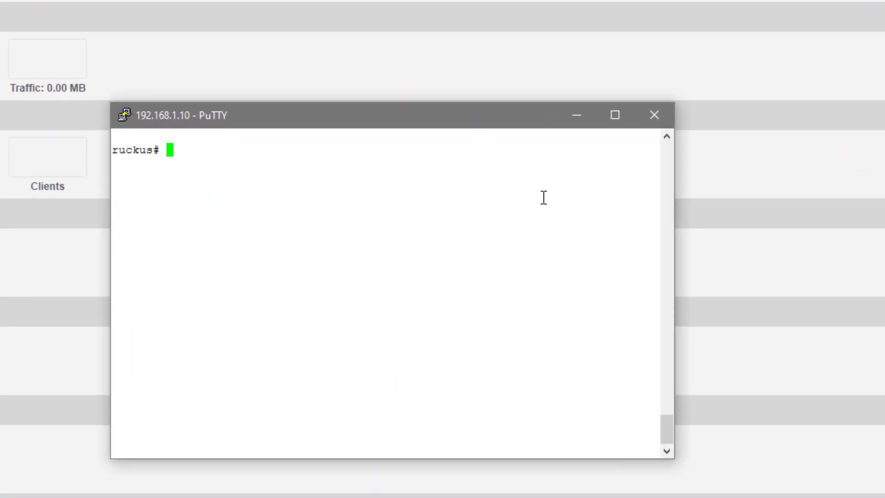
Run 'show sysinfo' and scroll to firmware version 200.12.10.5 build 234.
text(show sysinfo)
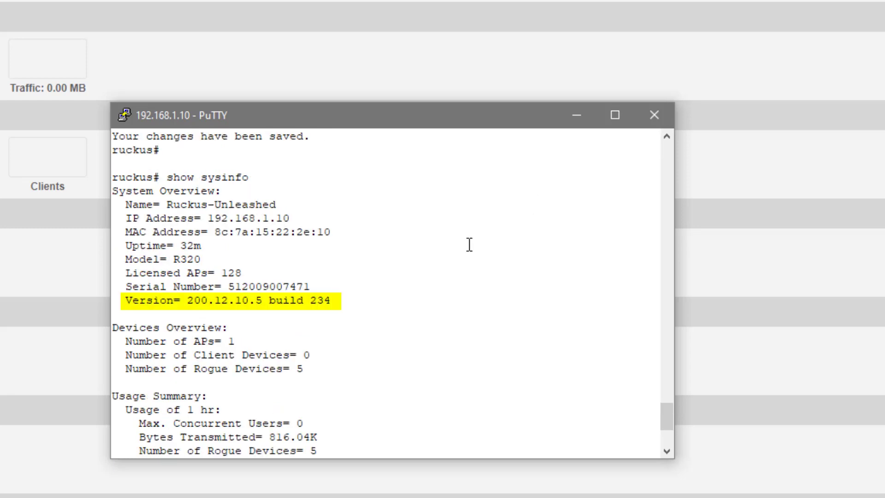
mouse_move(186, 319)
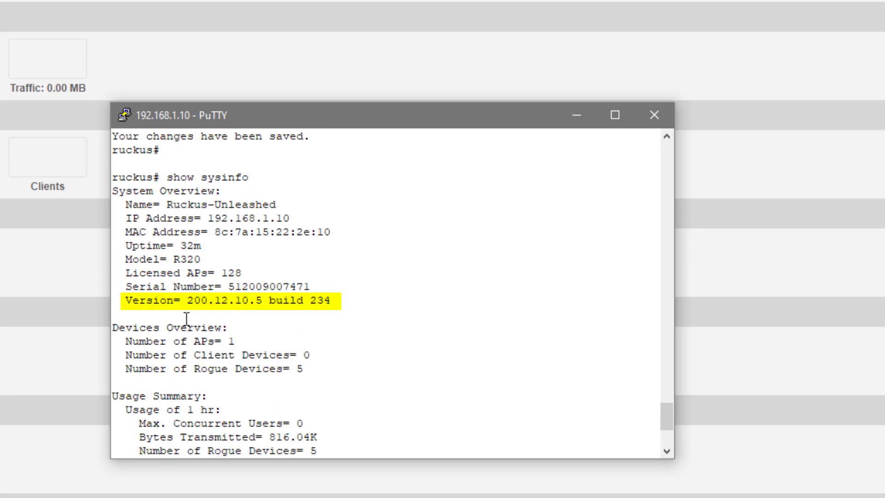
scroll(down, 3)
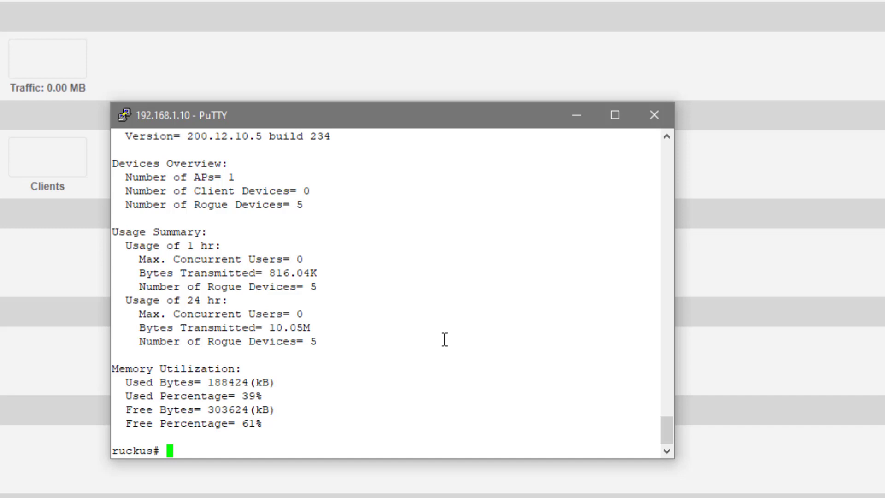
In ap-mode, set firmware host 192.168.1.60, TFTP protocol and control file 114.0.0.0.6565.bl7.
text(ap-mode)
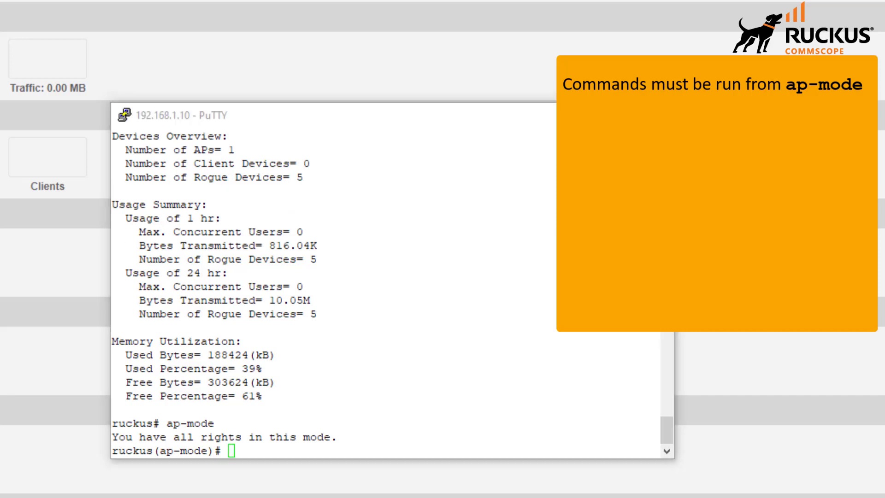
mouse_move(550, 338)
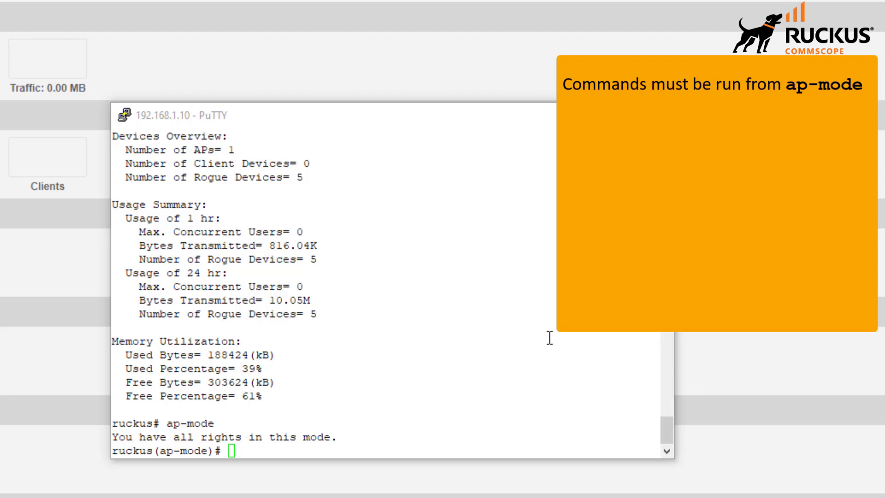
text(fw set host 192.168.1.60)
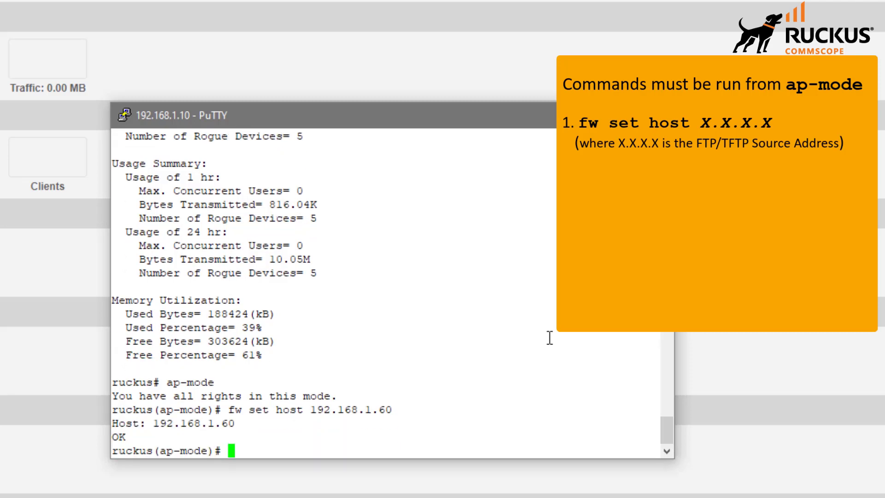
text(fw s)
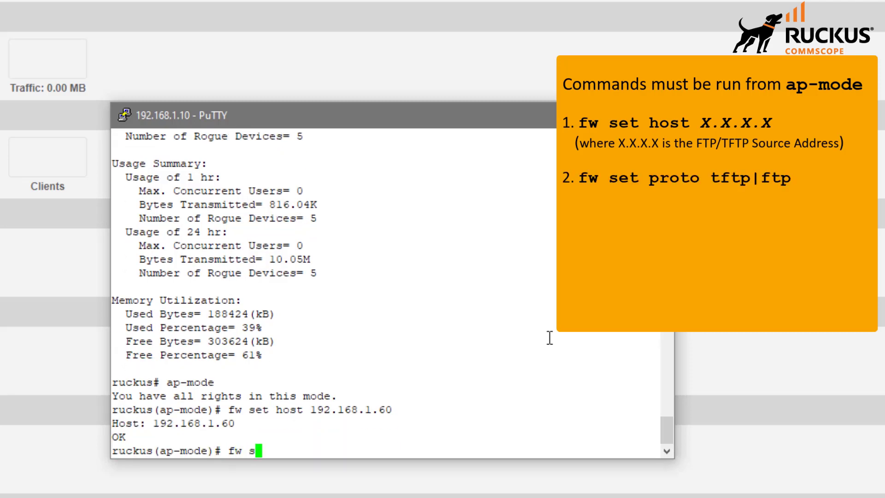
text(et proto tftp)
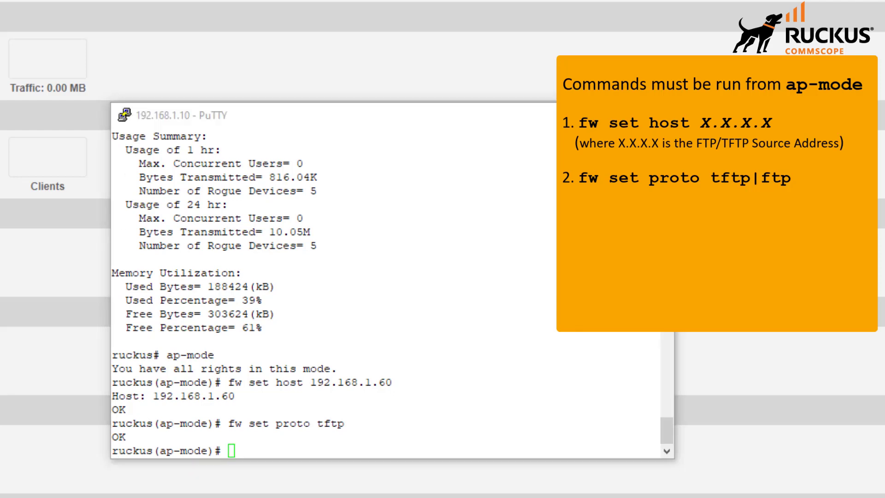
text(fw set control 114.0.0.0.6565.b17)
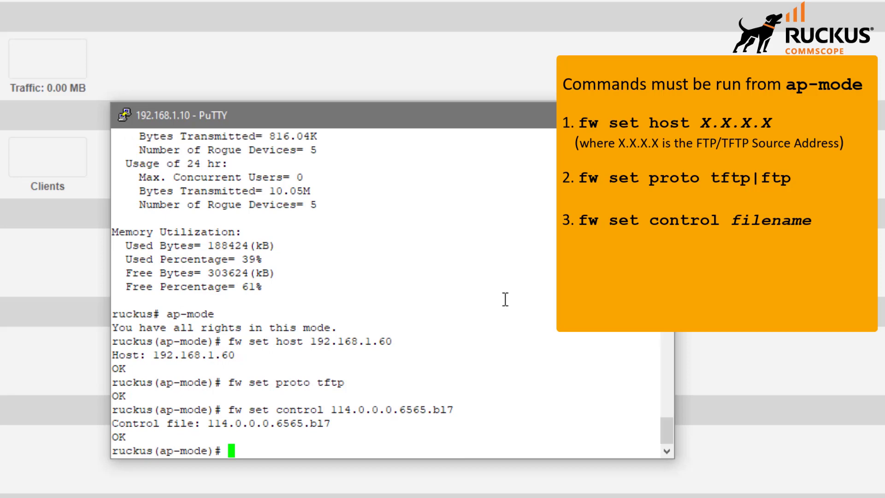
Run 'fw update' until it completes, then reboot the access point.
text(fw update)
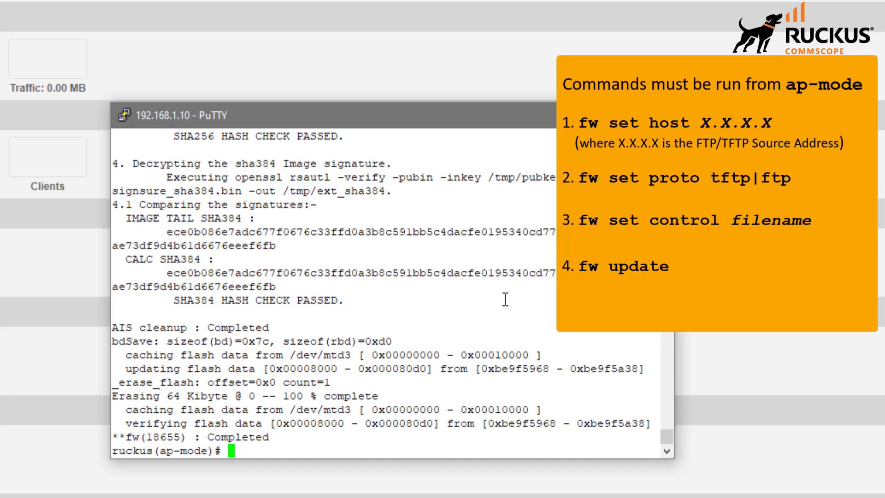
text(reboot)
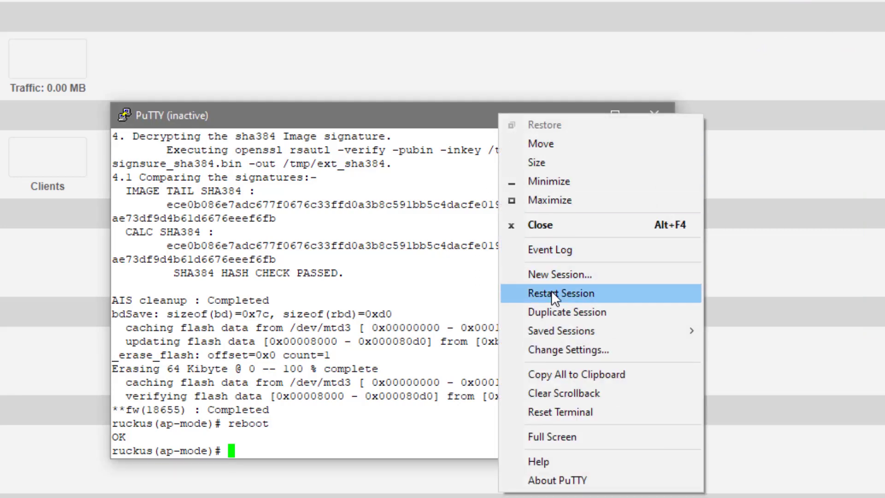
Restart the session, log in as admin, and confirm 'fw show' reports 114.0.0.0.6565.
click(561, 294)
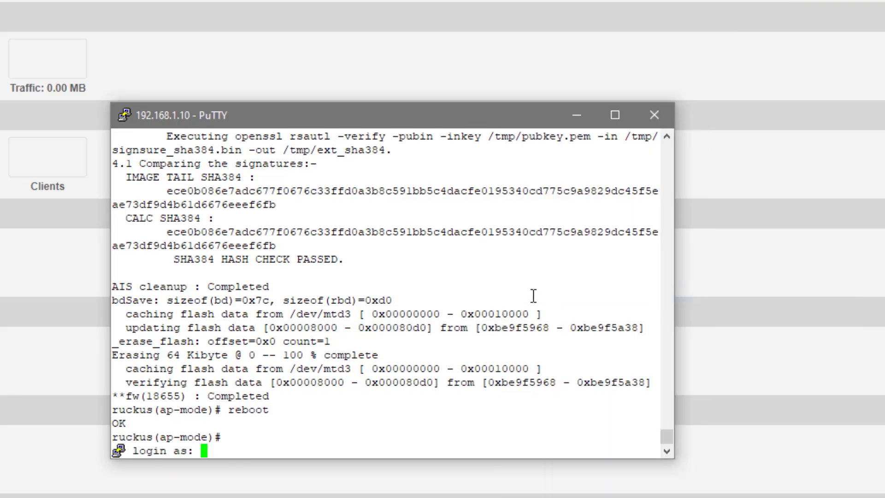
text(adm)
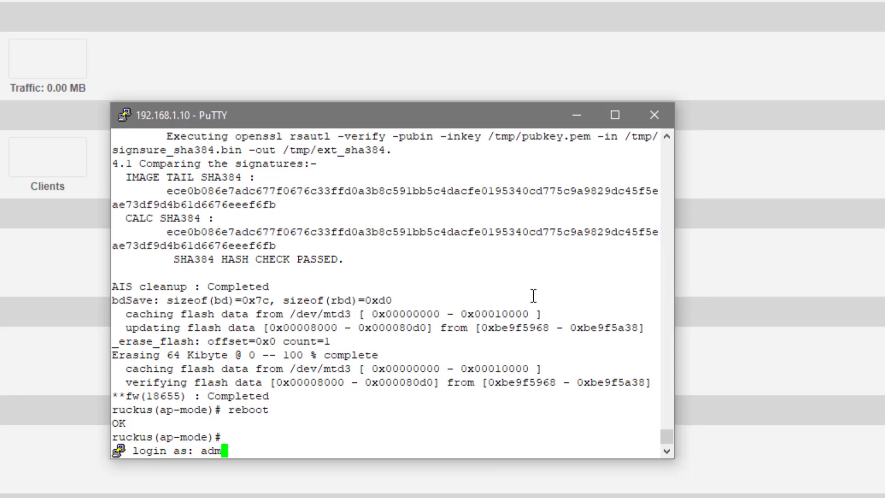
text(in)
text(a)
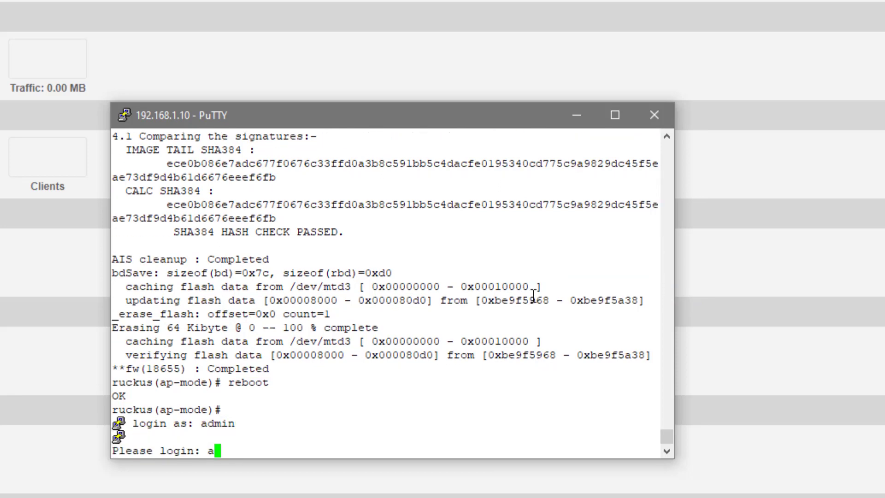
text(dmin)
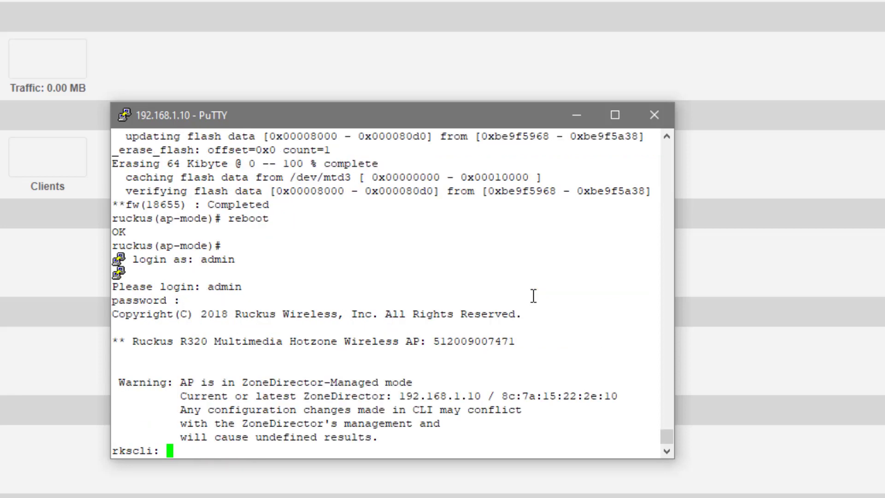
text(fw show)
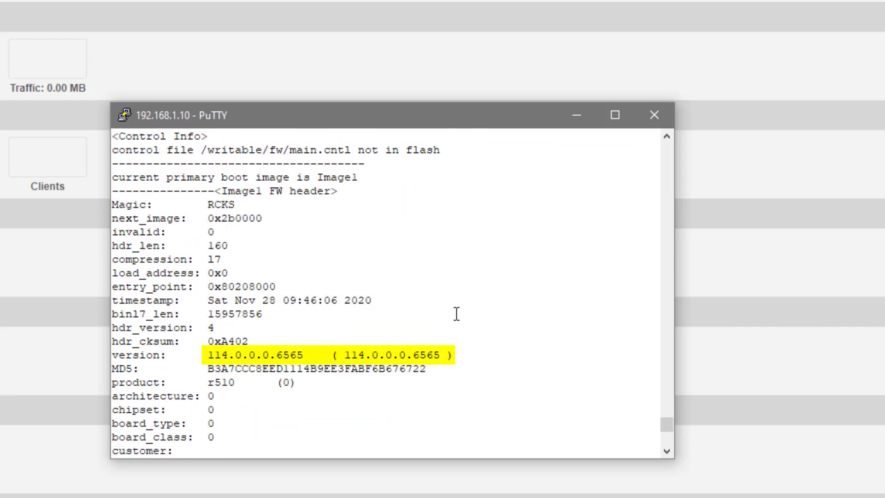
mouse_move(368, 272)
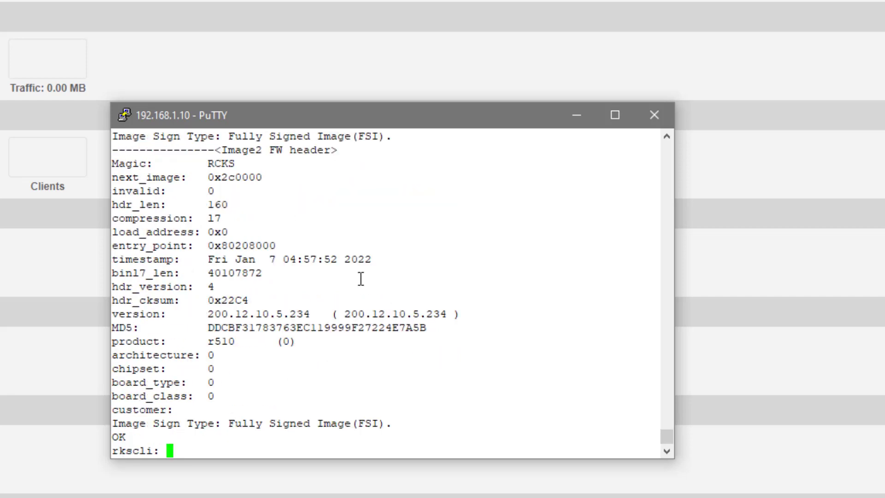
mouse_move(321, 227)
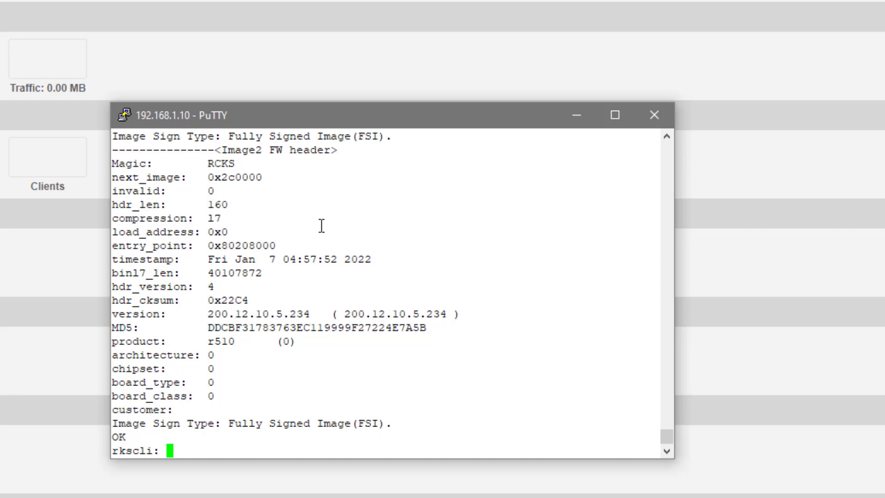
mouse_move(472, 301)
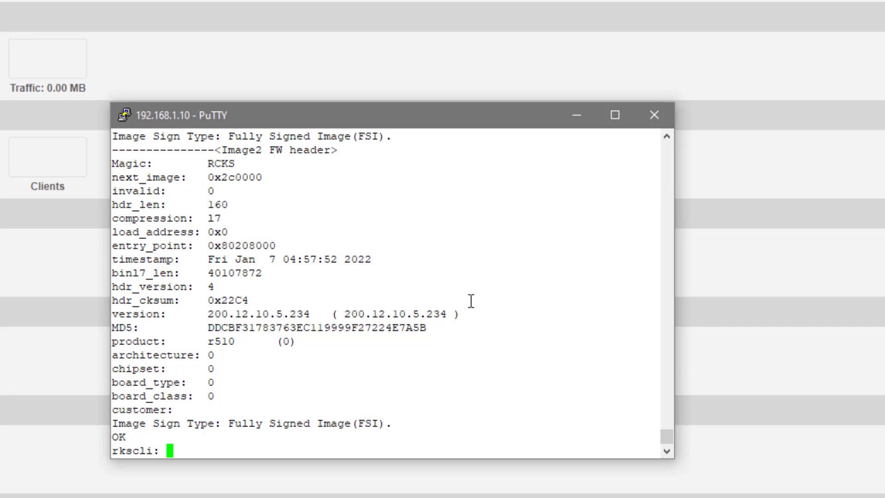
Run 'get scg', 'set scg ip 192.168.1.51', then re-check the server list.
text(get)
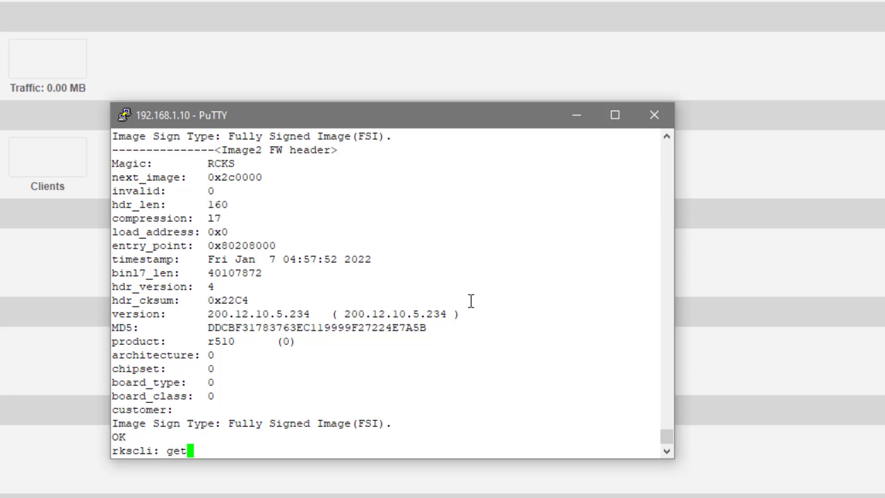
text(scg)
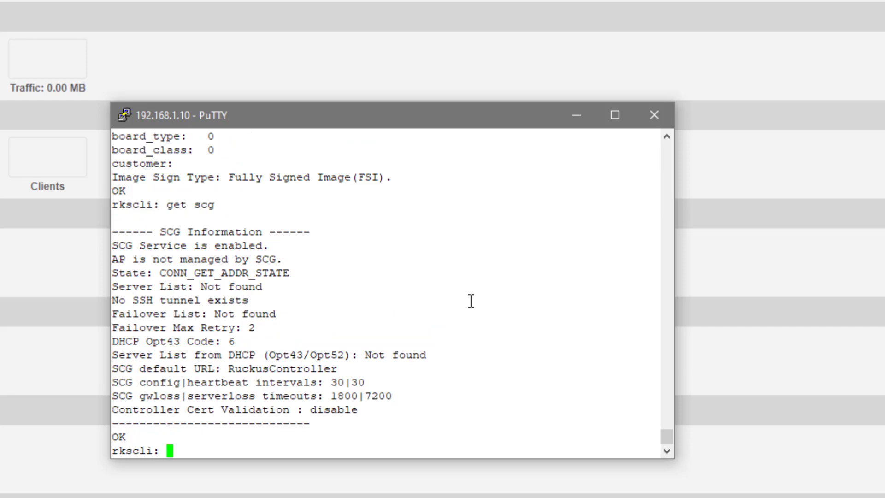
text(set scg)
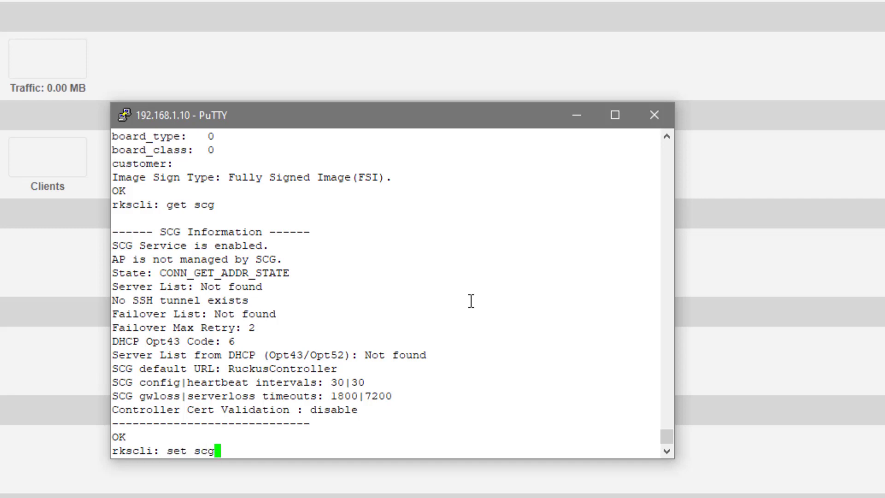
text(ip)
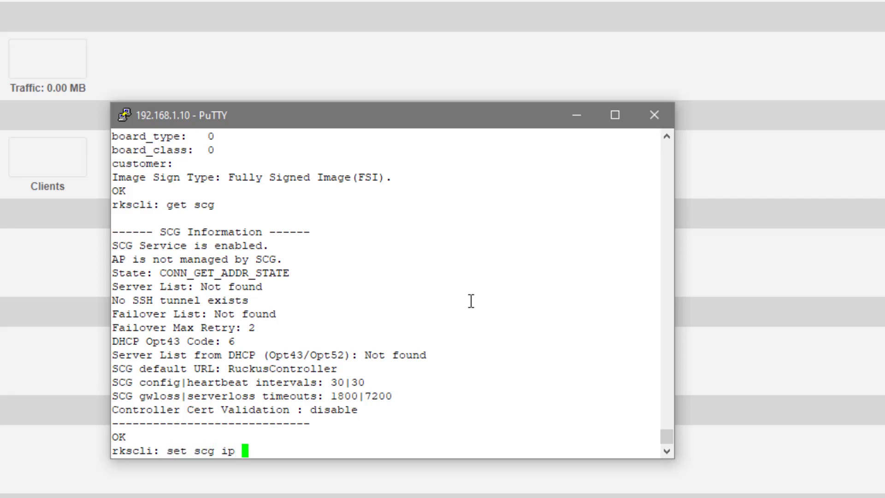
text(192.1)
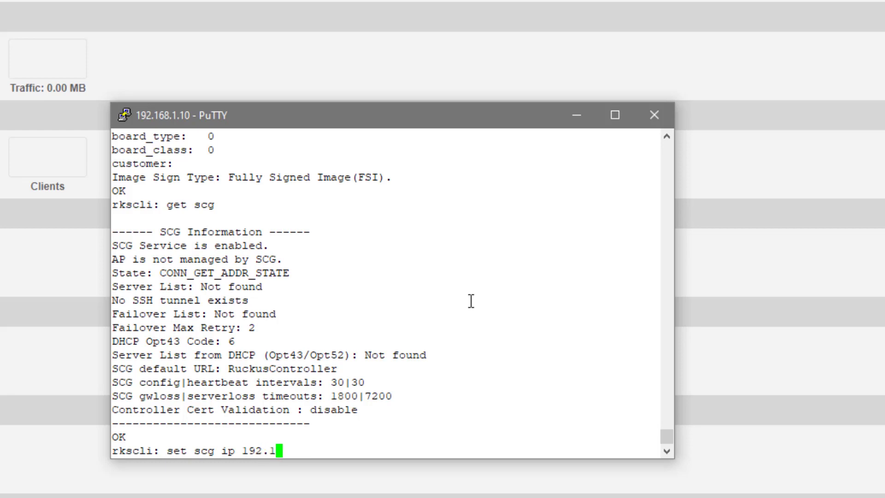
text(68.1.51)
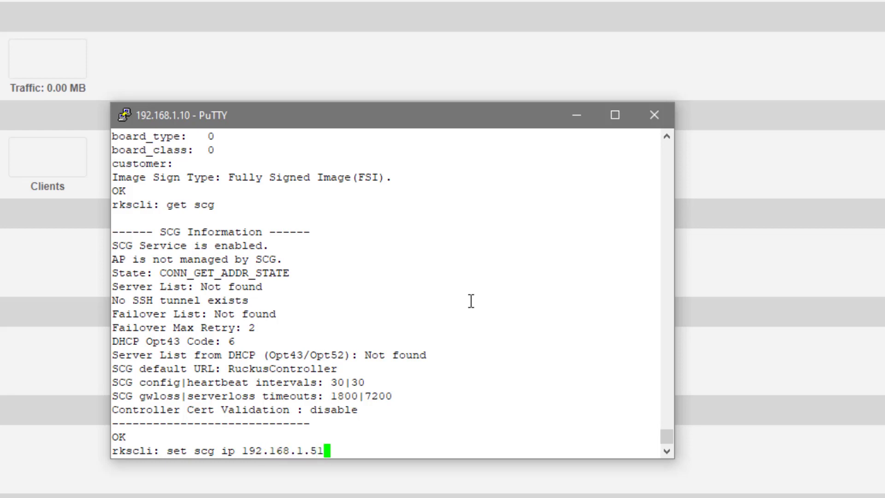
text(get scg)
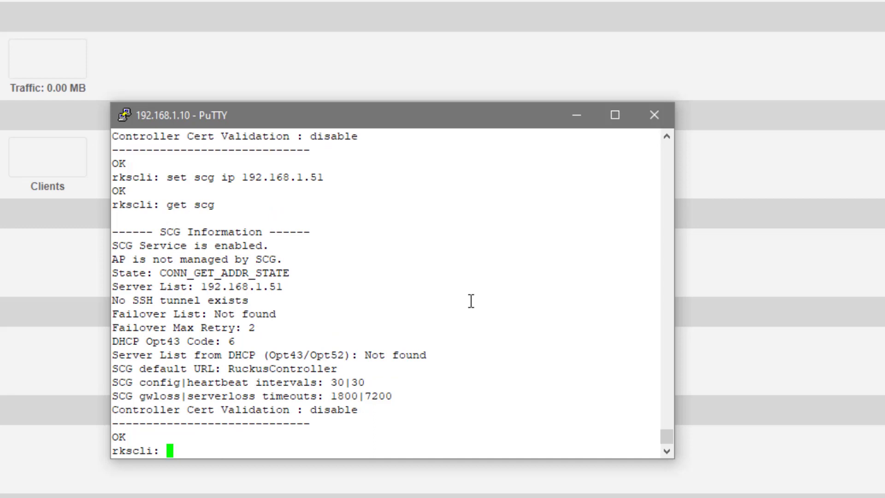
mouse_move(418, 311)
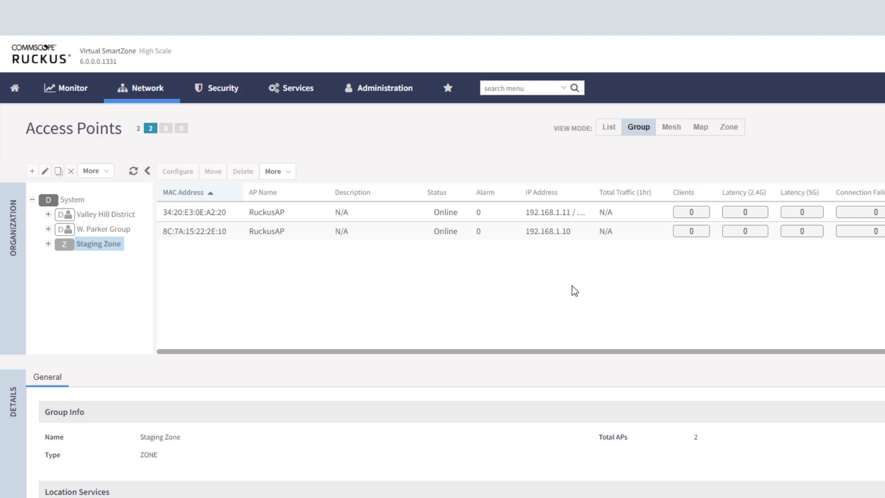
mouse_move(571, 255)
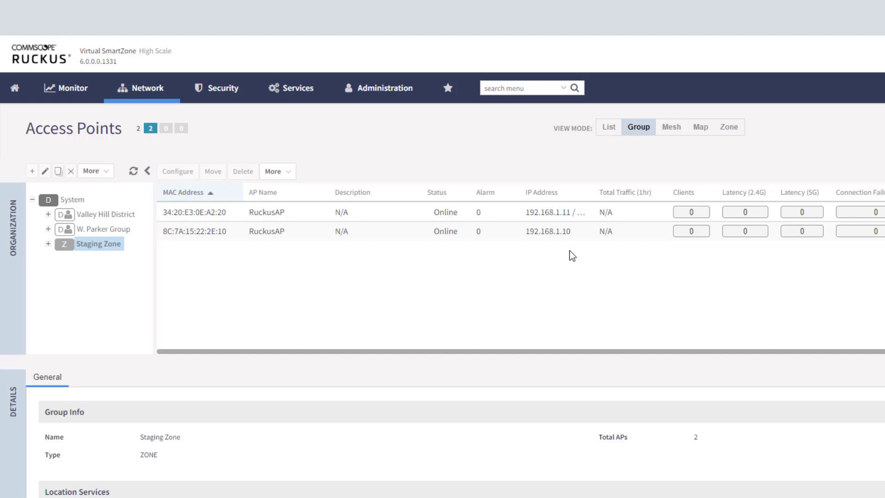